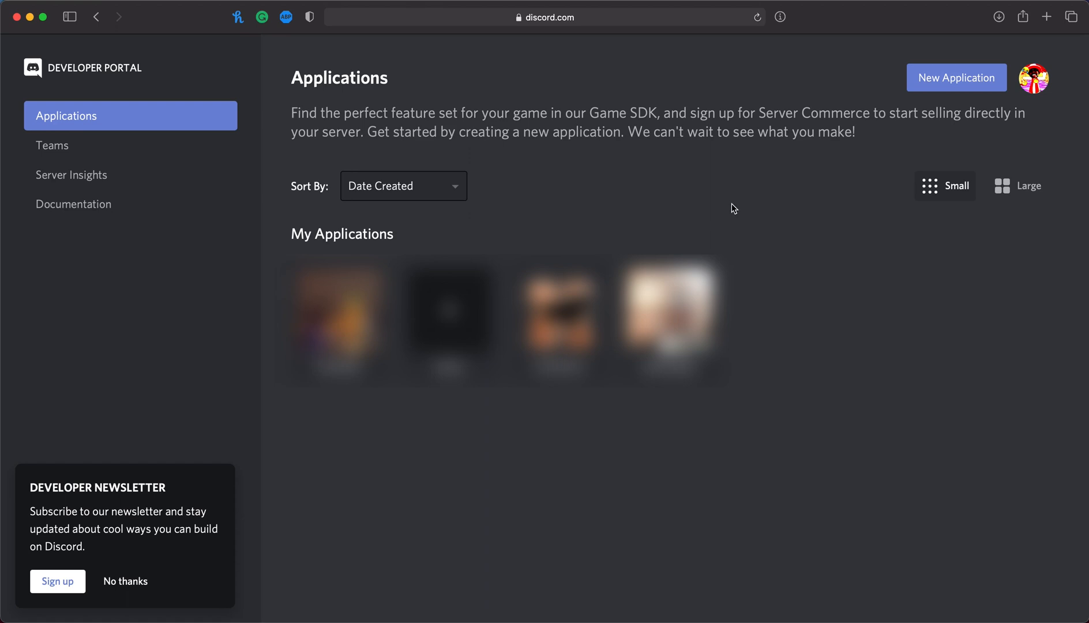
Step: Add a bot user to the DaBabyBot application and copy its token
left_click(957, 77)
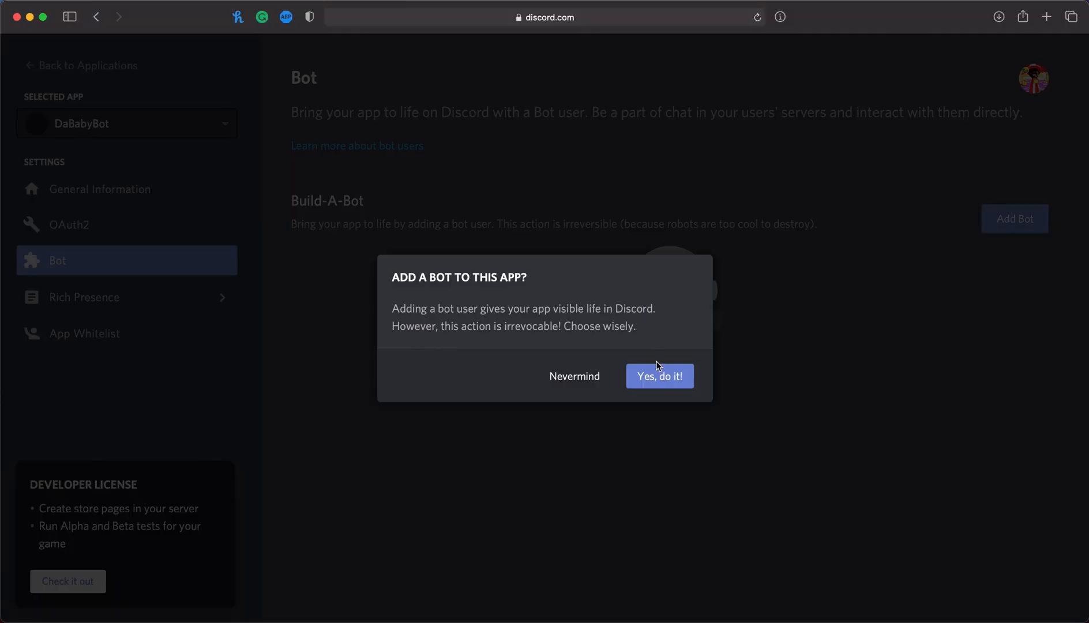
left_click(659, 376)
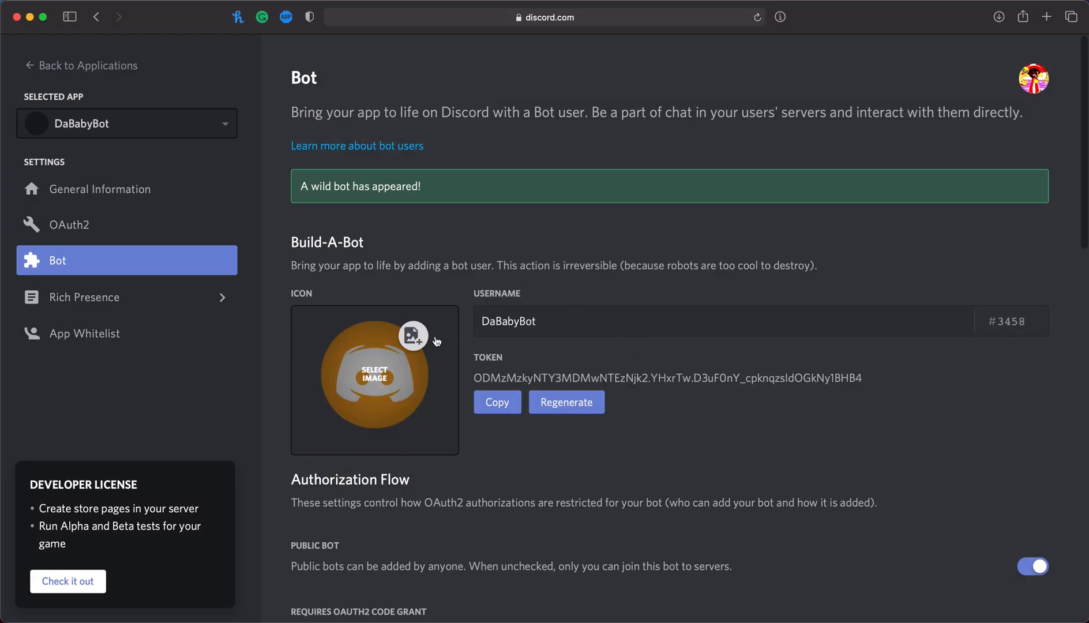
left_click(413, 336)
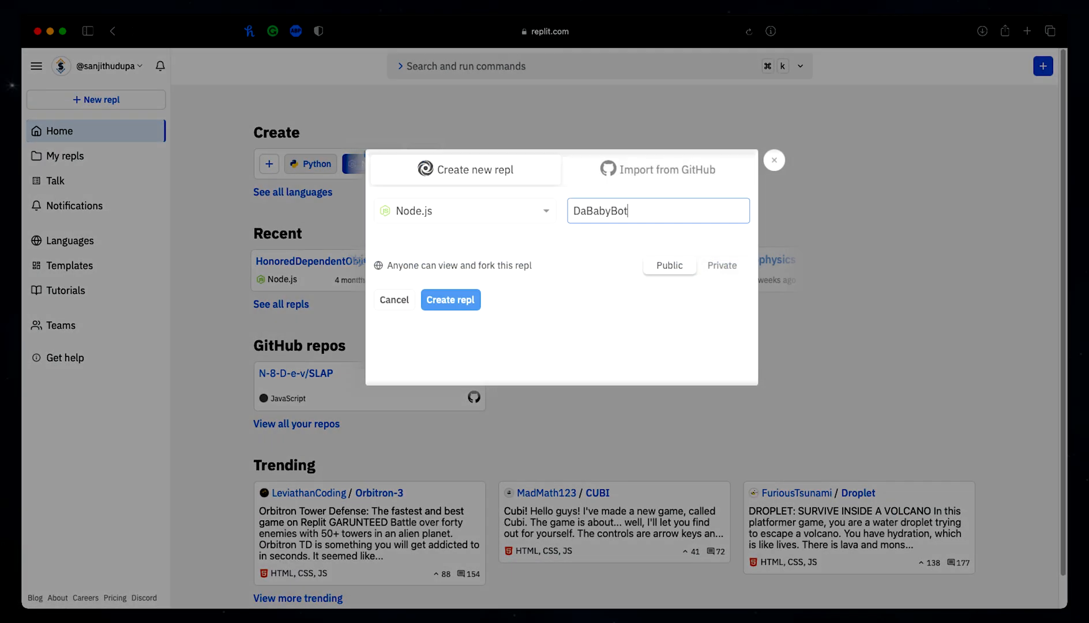
Step: Create the DaBabyBot Node.js repl and install discord.js and dotenv with yarn add
left_click(450, 299)
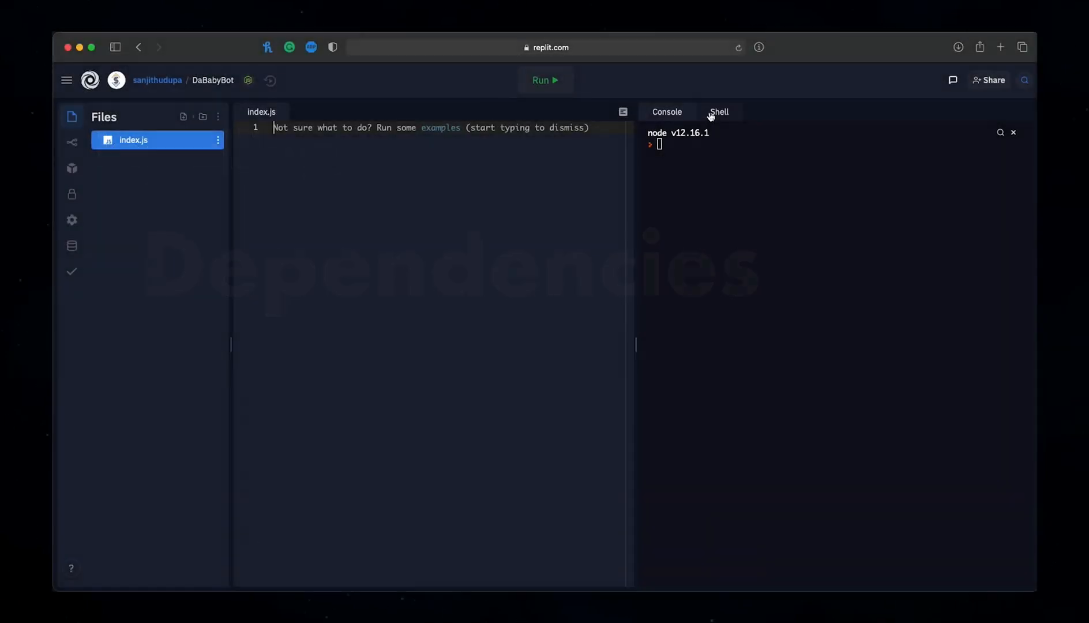
type("yarn add")
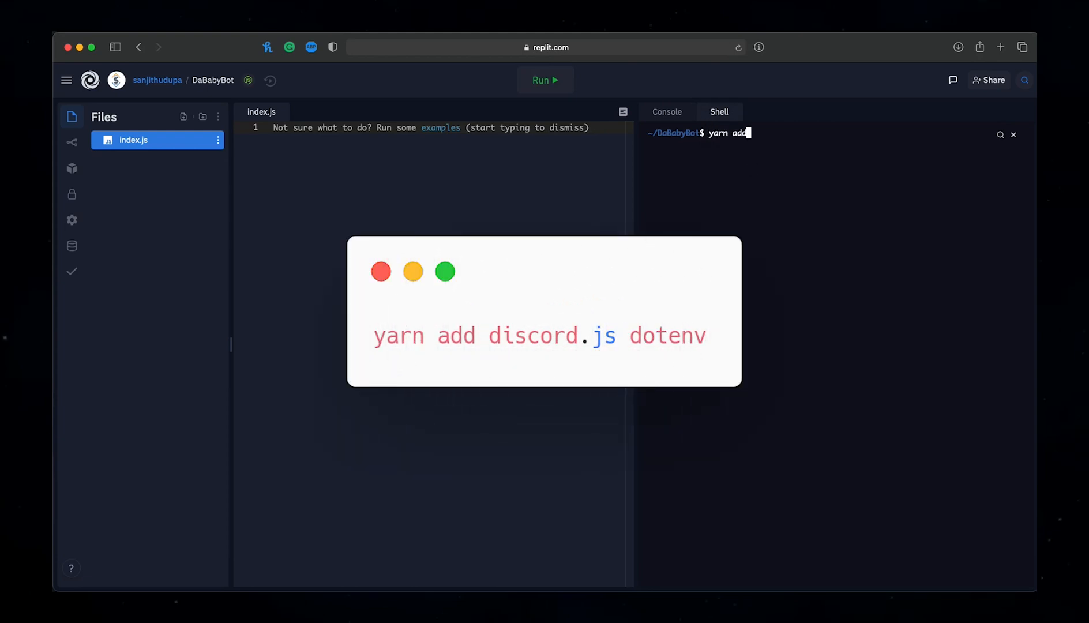
type("discord.js dotenv")
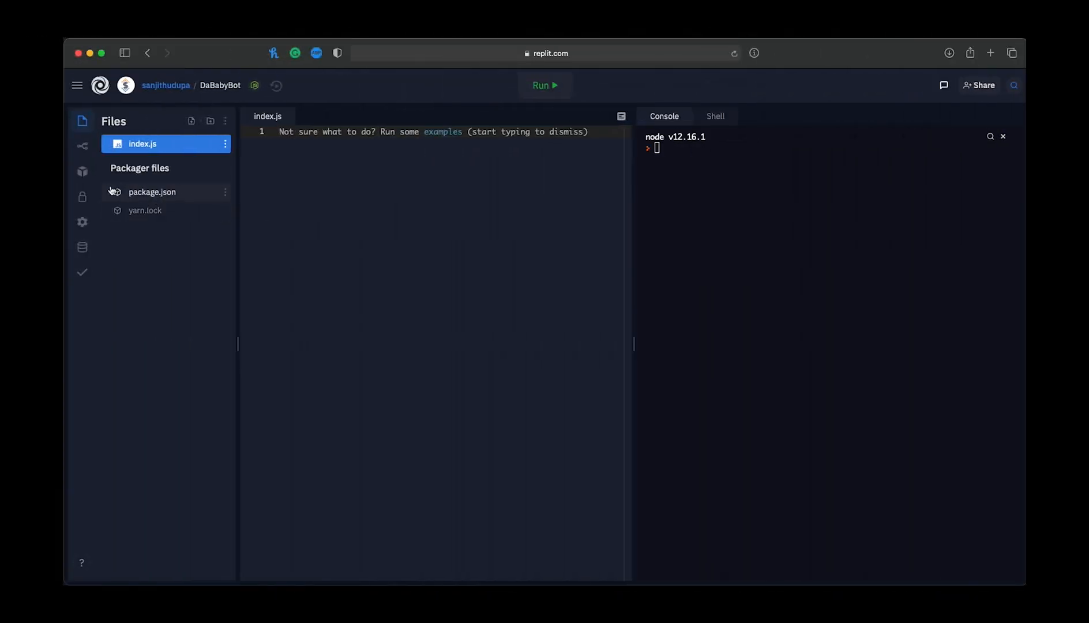
left_click(82, 197)
type("const Discord = require(\"discord.js\");")
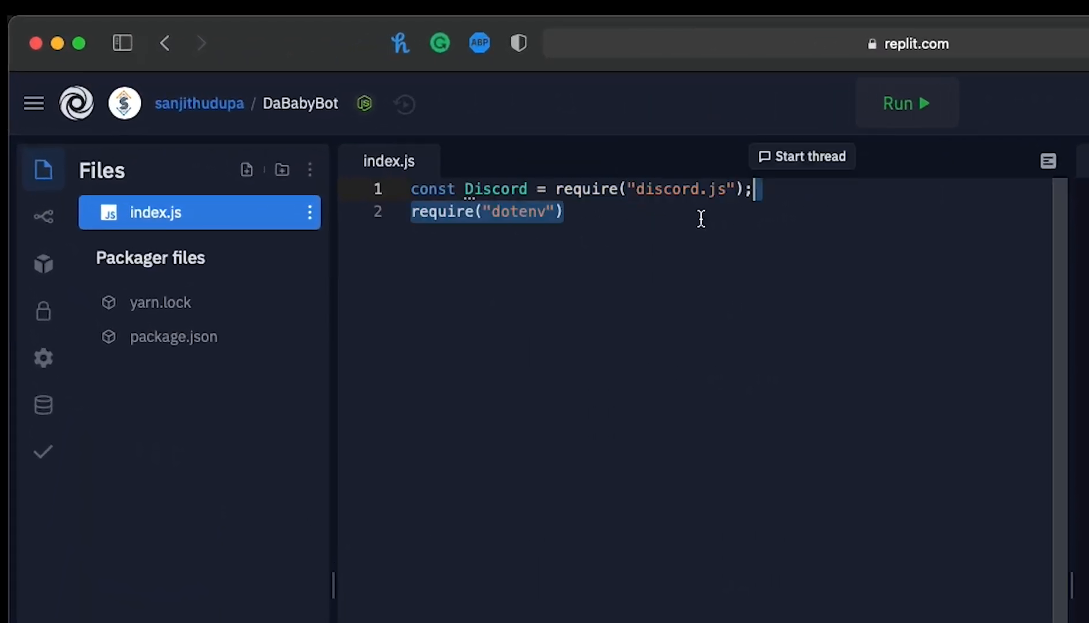
Step: Write index.js to log the client in and reply 'LESSS GOOOOOOO', then run the bot
type(".config()")
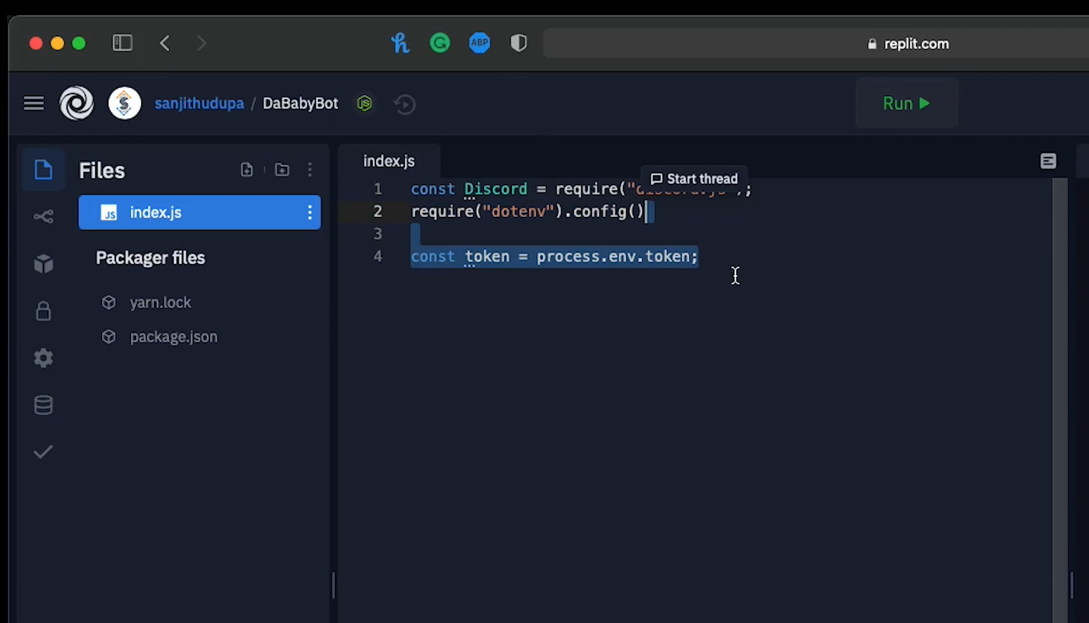
type("const client = new Discord.Client();")
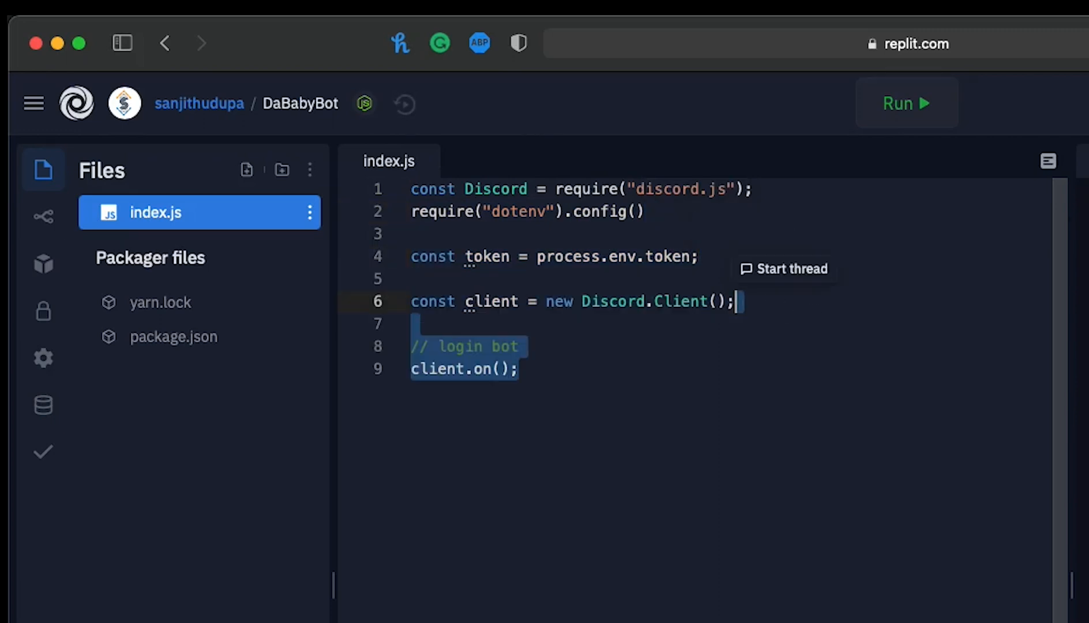
type("\"ready\", (")
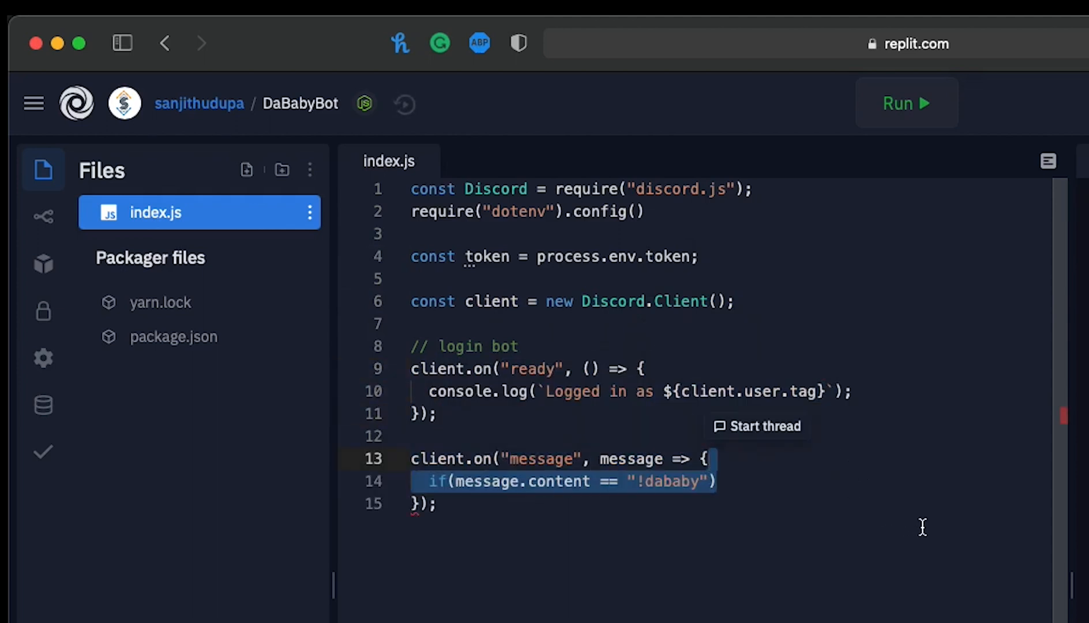
type("message.channel.send(\"LESSS GOOOOOOO\");")
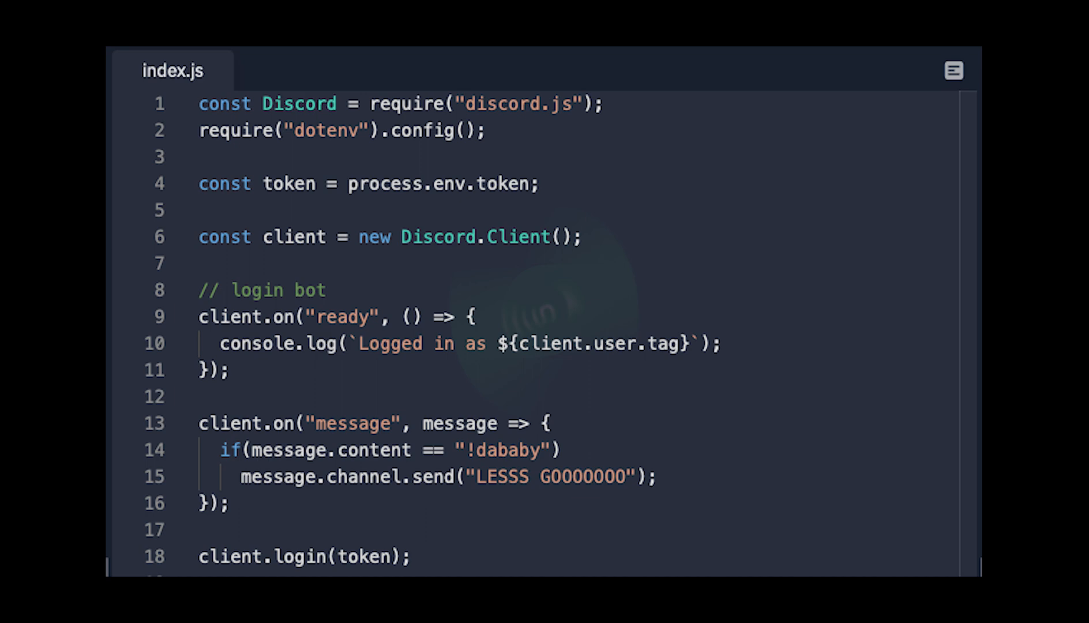
left_click(544, 312)
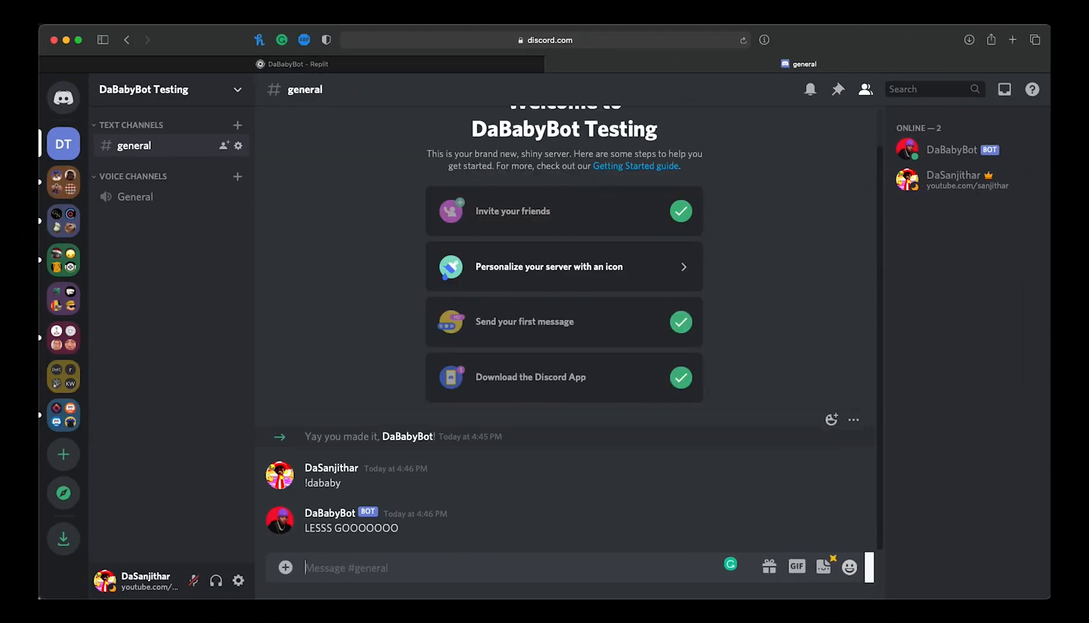
Step: Type 'LESSSS GOOOO' in #general while testing the bot's !dababy reply
type("LESSSS GOOOO")
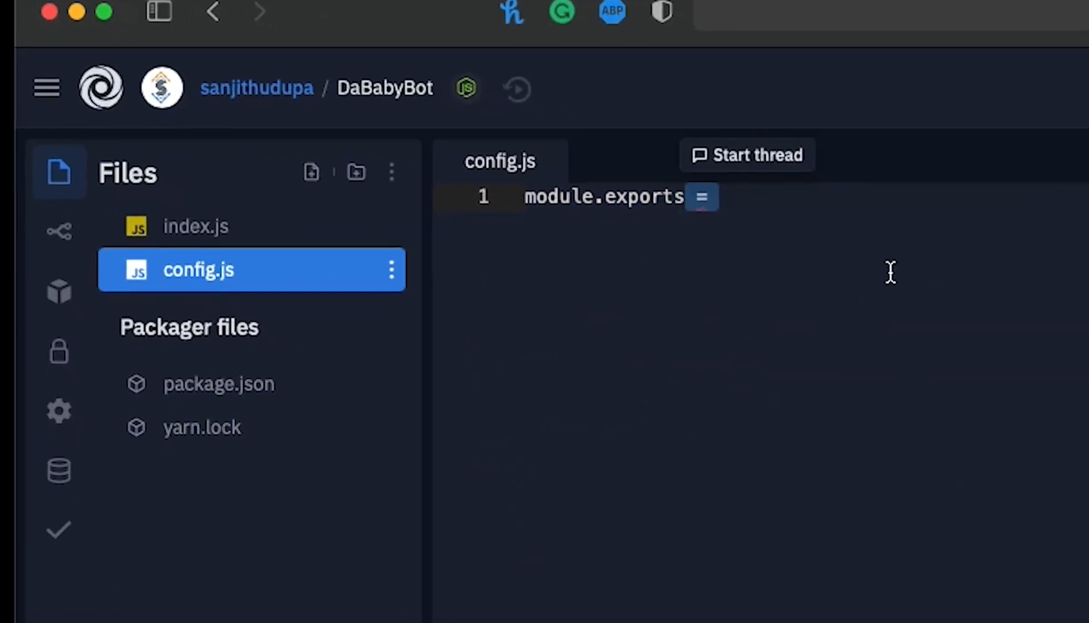
Step: Import the config.js prefix into index.js and create commands/dababy.js sending 'LESS GOOOOOO'
left_click(196, 226)
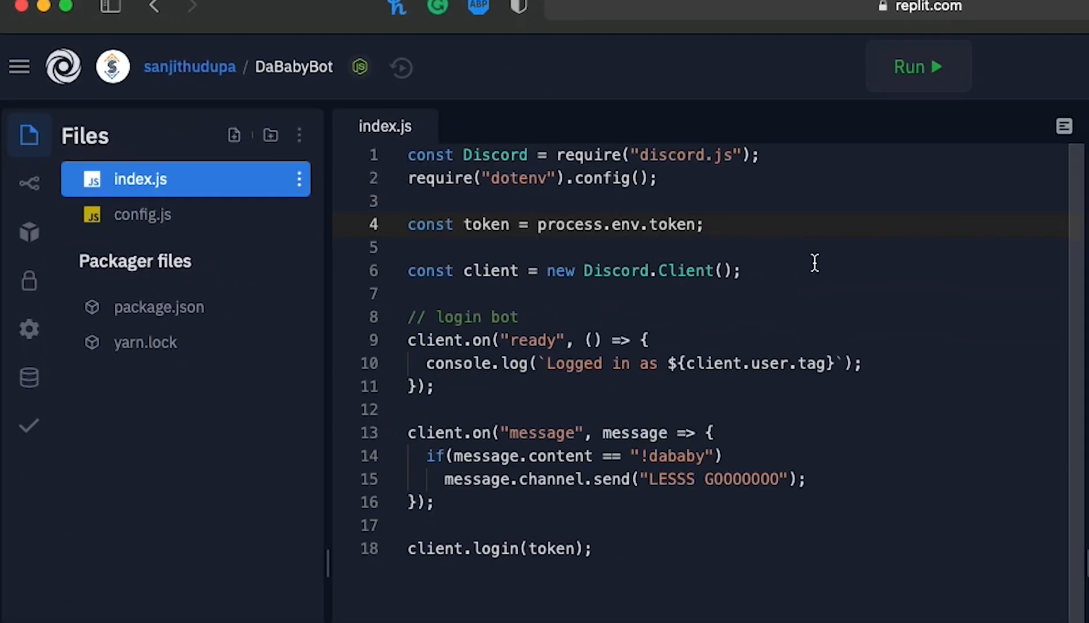
type("const { prefix } = require(\"./config.js\");")
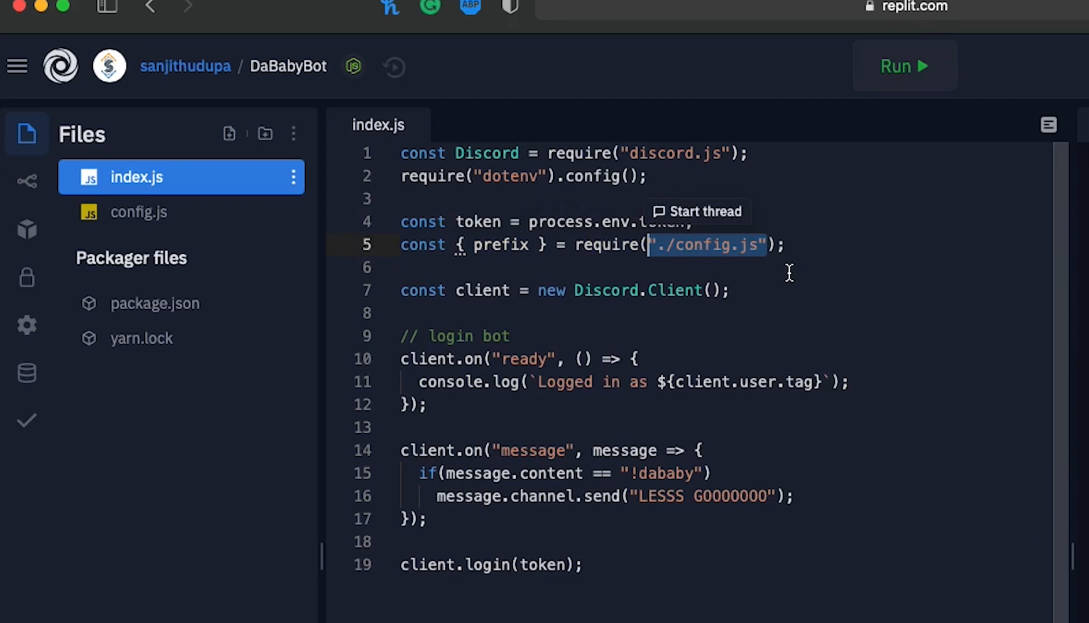
type("comman")
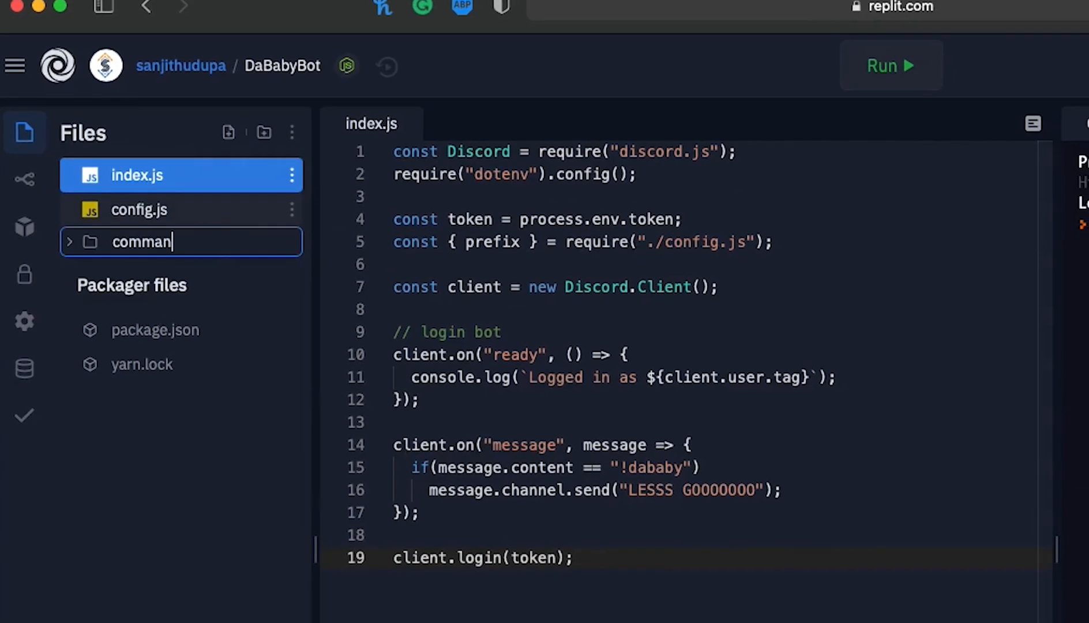
type("dababy.js")
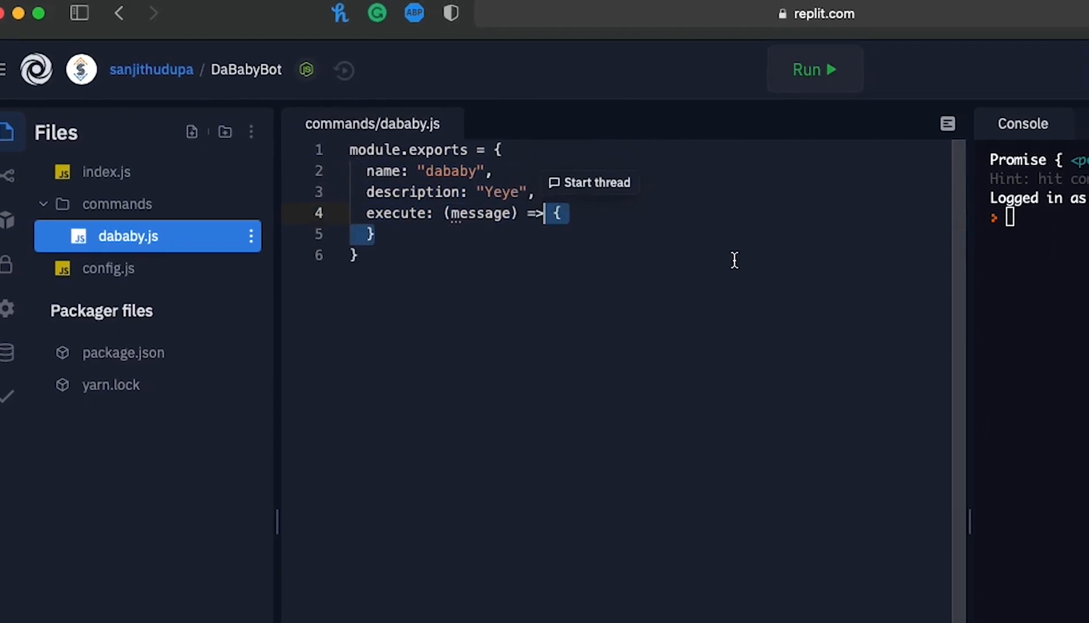
type("message.channel.send(\"LESS GOOOOOO\");")
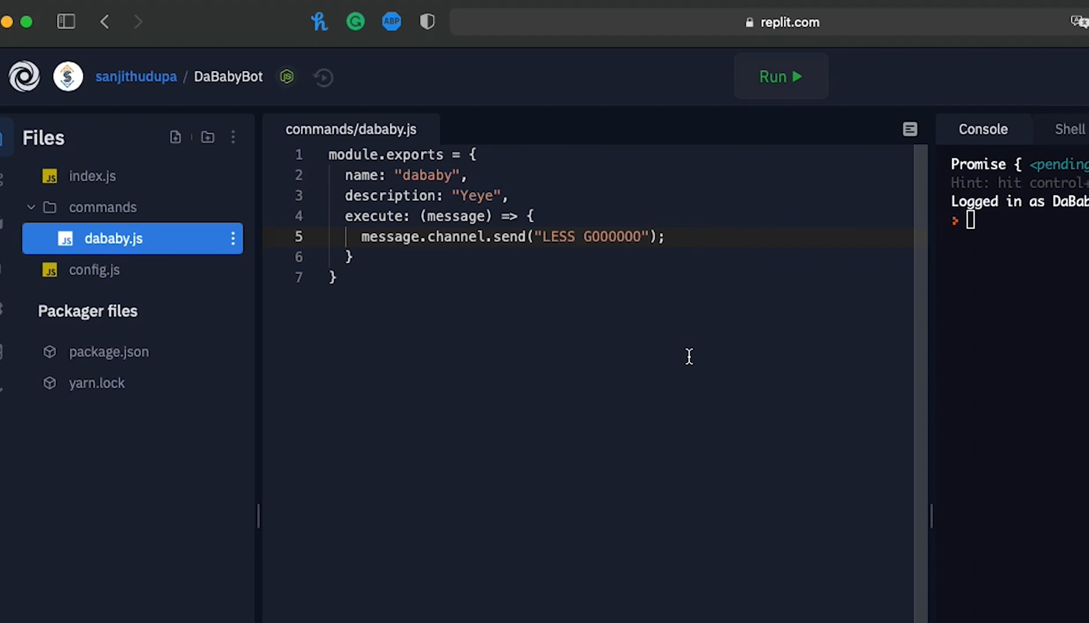
left_click(92, 176)
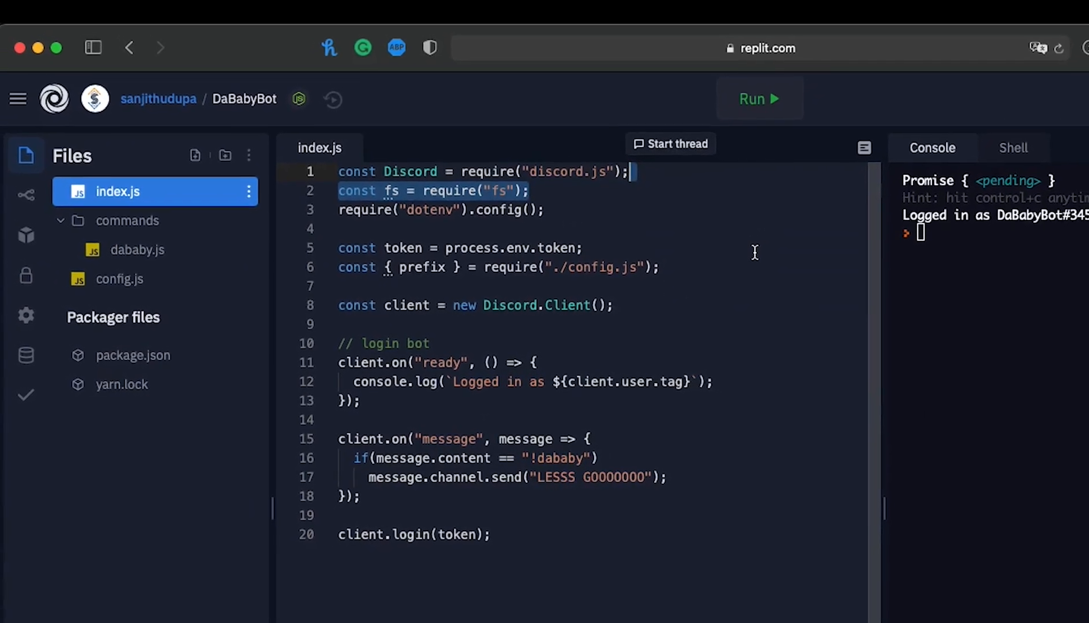
Step: Load every .js file in the commands folder into a commands object
type("const commands = {};")
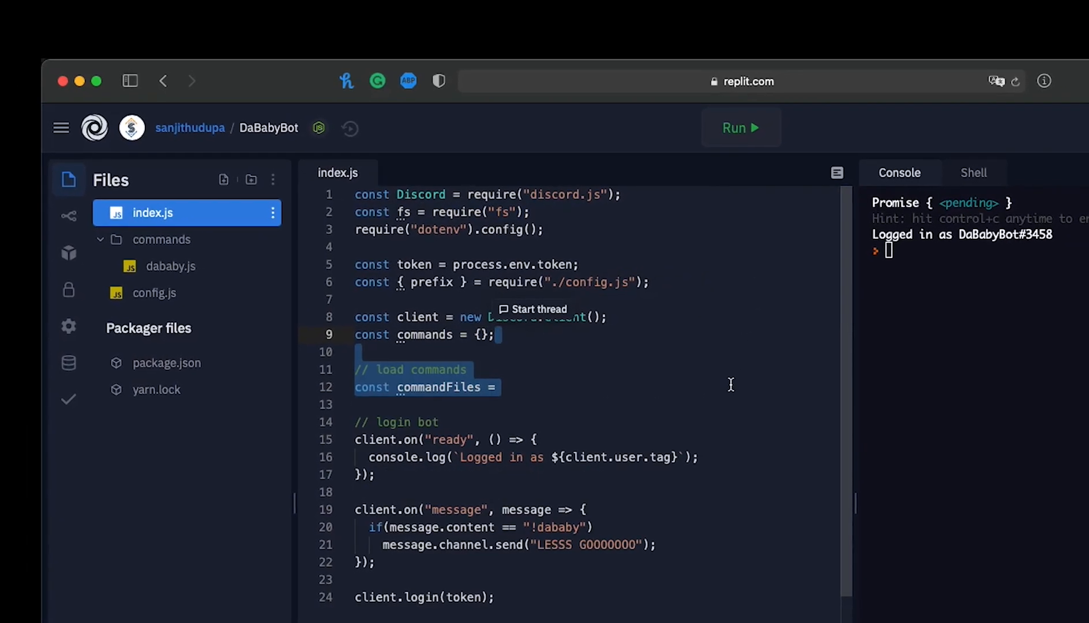
type("fs.readdirSync(\"./commands\")")
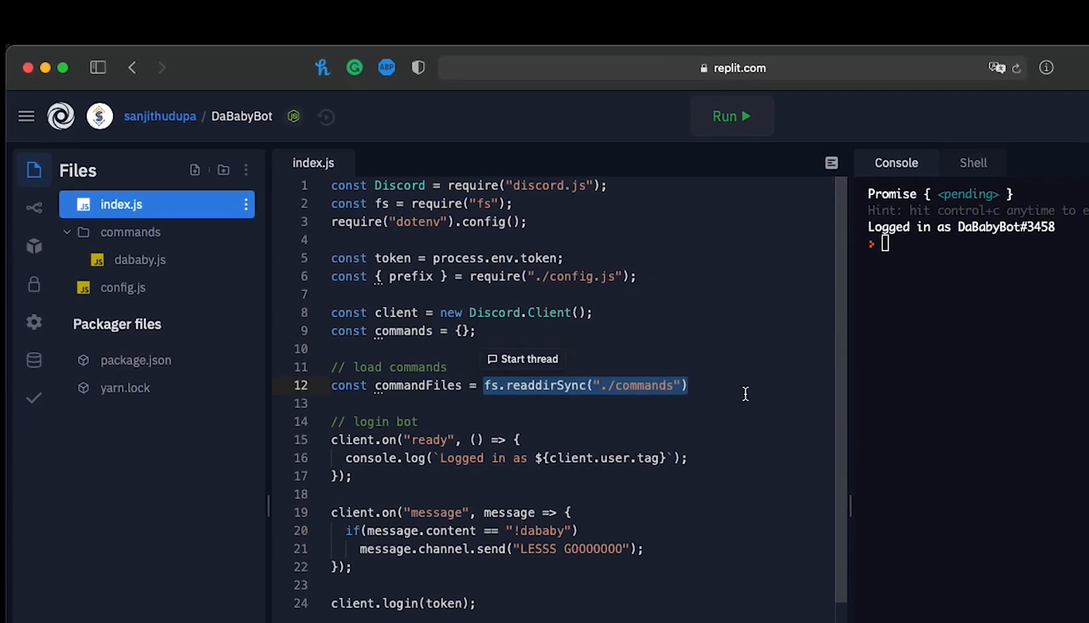
type(".filter(file => file.endsWith(\".js\"));")
type("const command = require(`./commands/${file}`);")
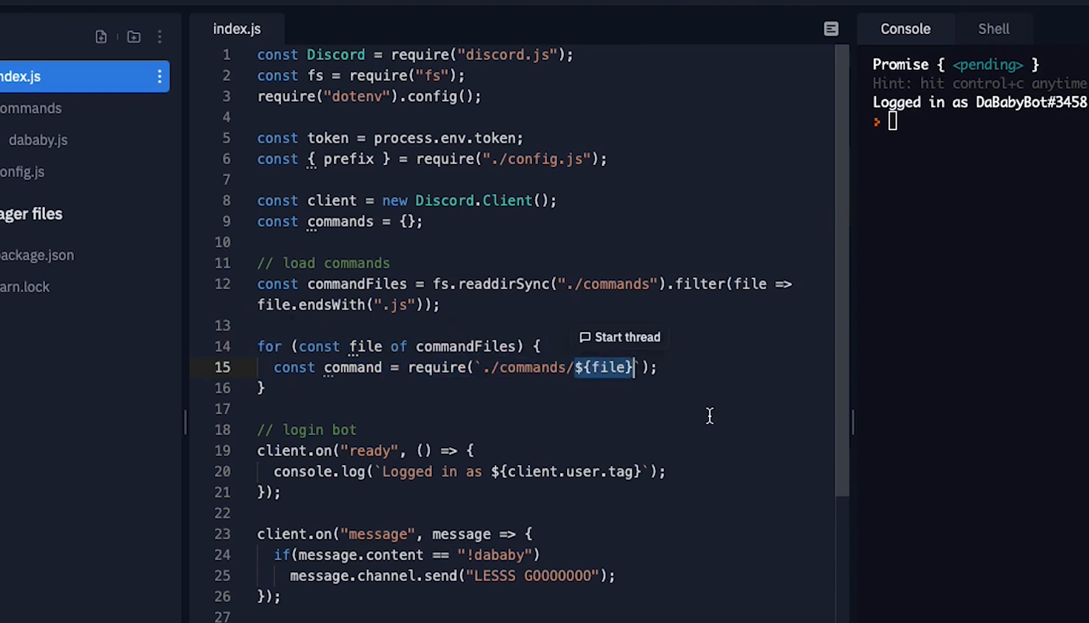
type("commands[command.name] = command;")
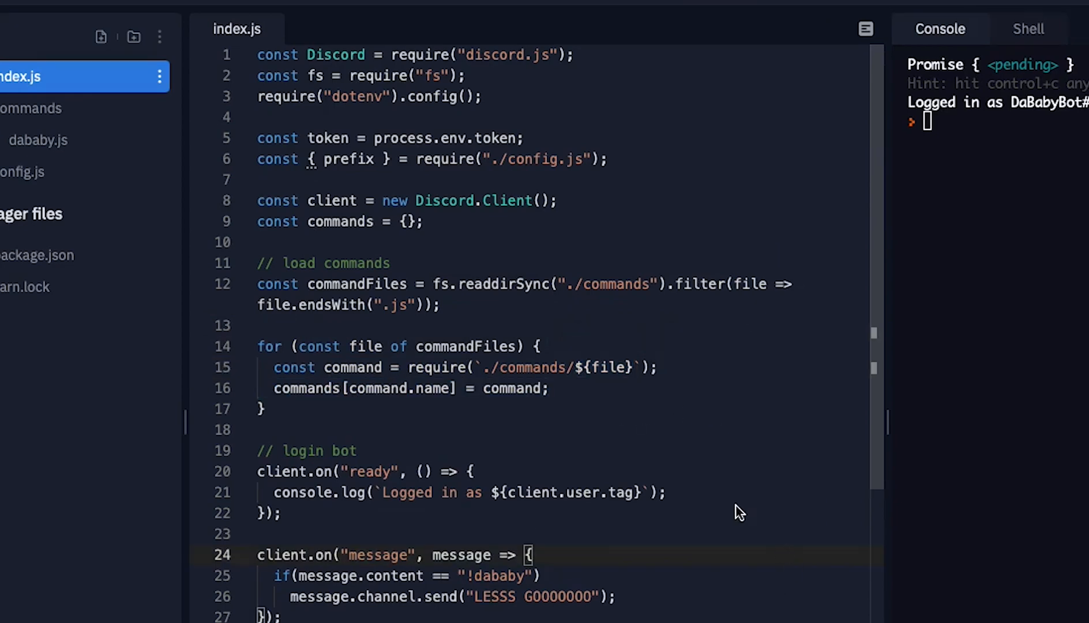
Step: Ignore unprefixed or bot messages, parse args and command name, and remove the old reply
scroll("down", 3)
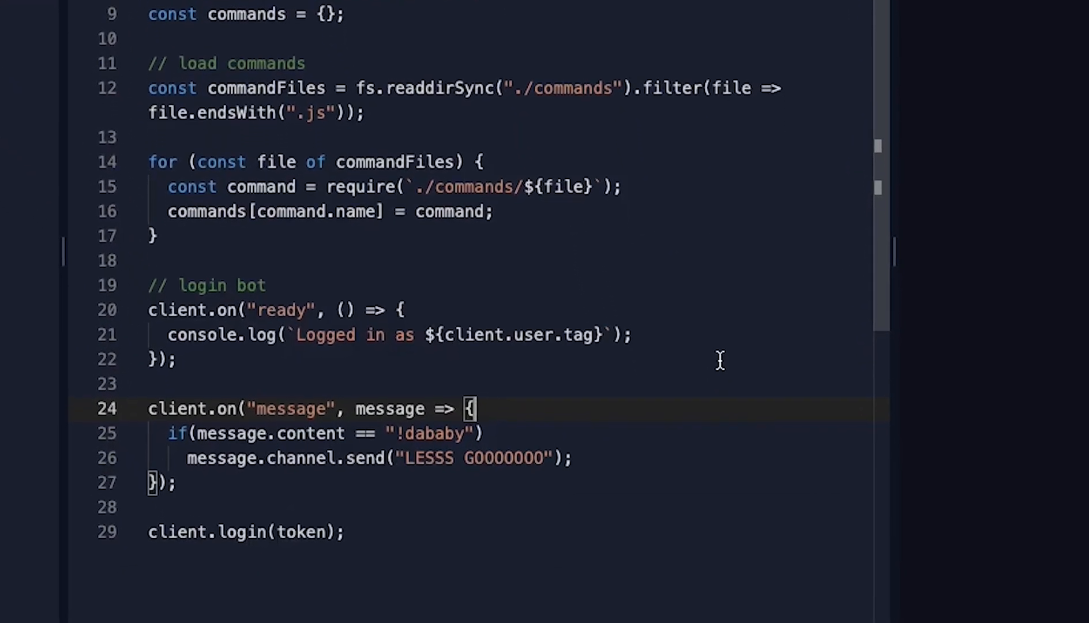
type("if(!message.content.startsWith(prefix))")
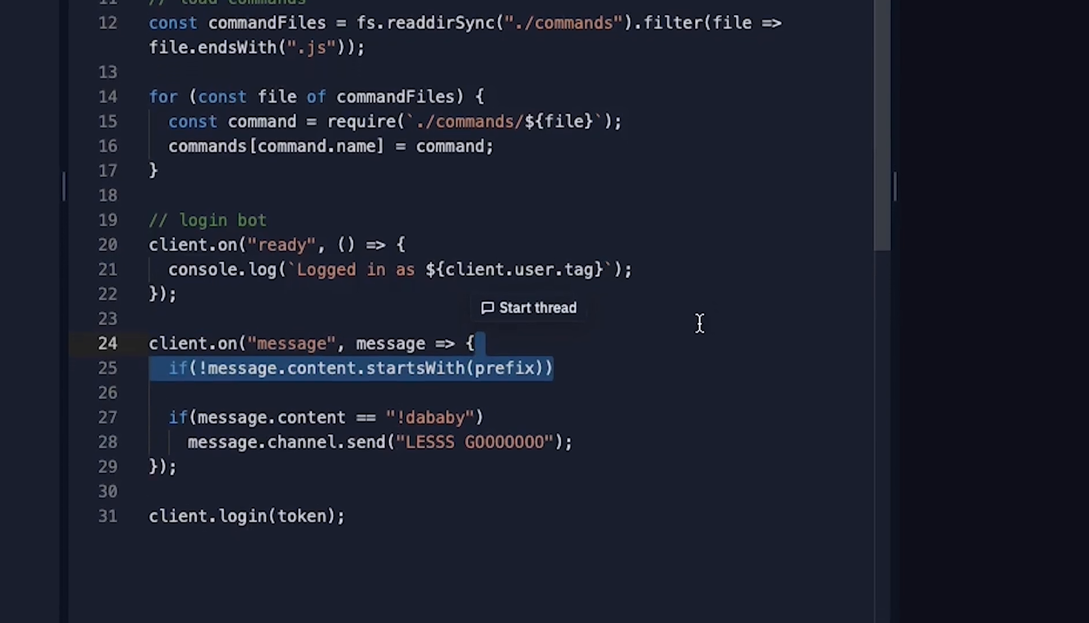
type("|| message.author.bot")
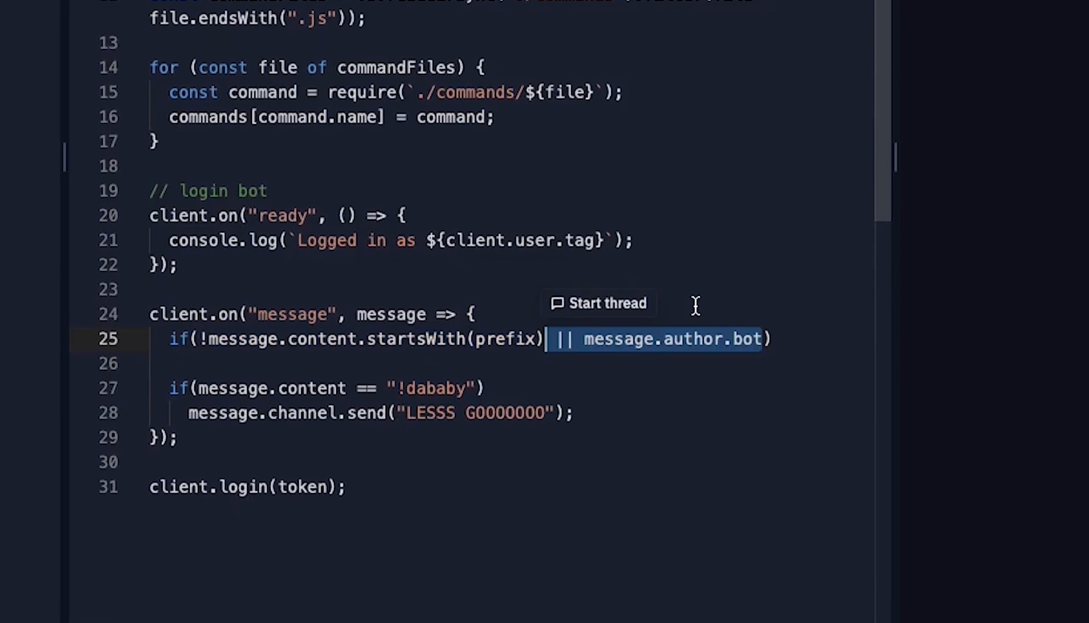
type("return;")
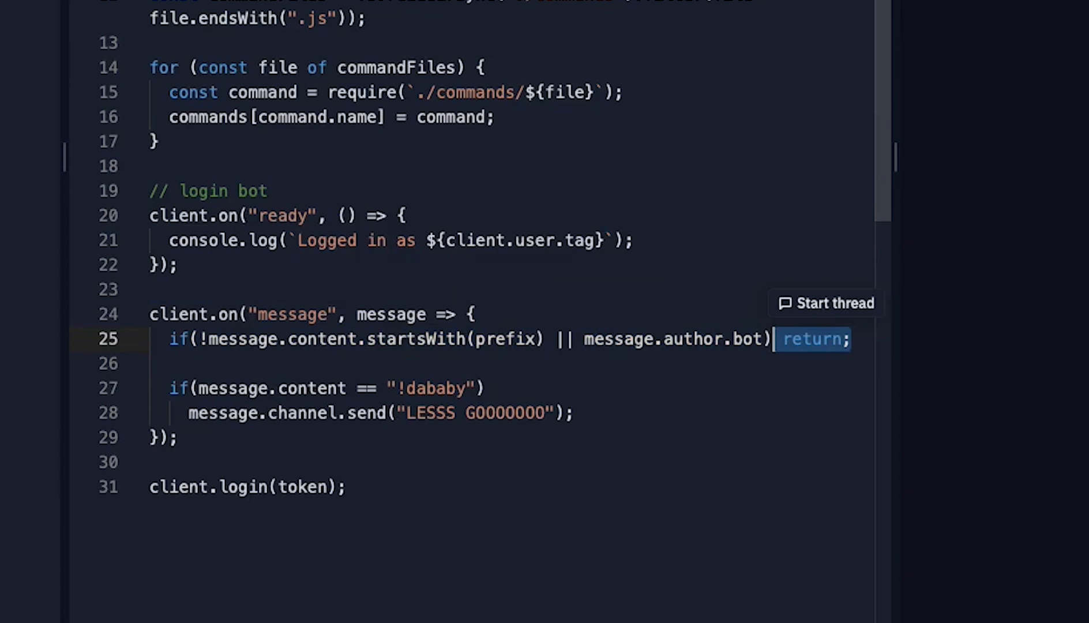
mouse_move(742, 459)
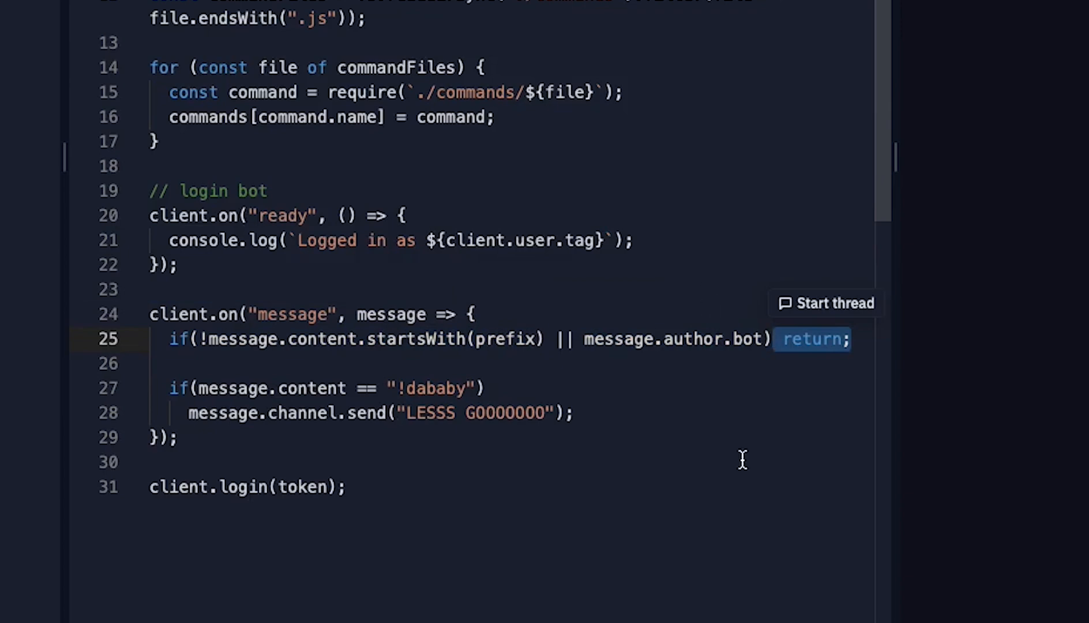
type("const args = message.content.slice(prefix.length).trim().split(/ +/);")
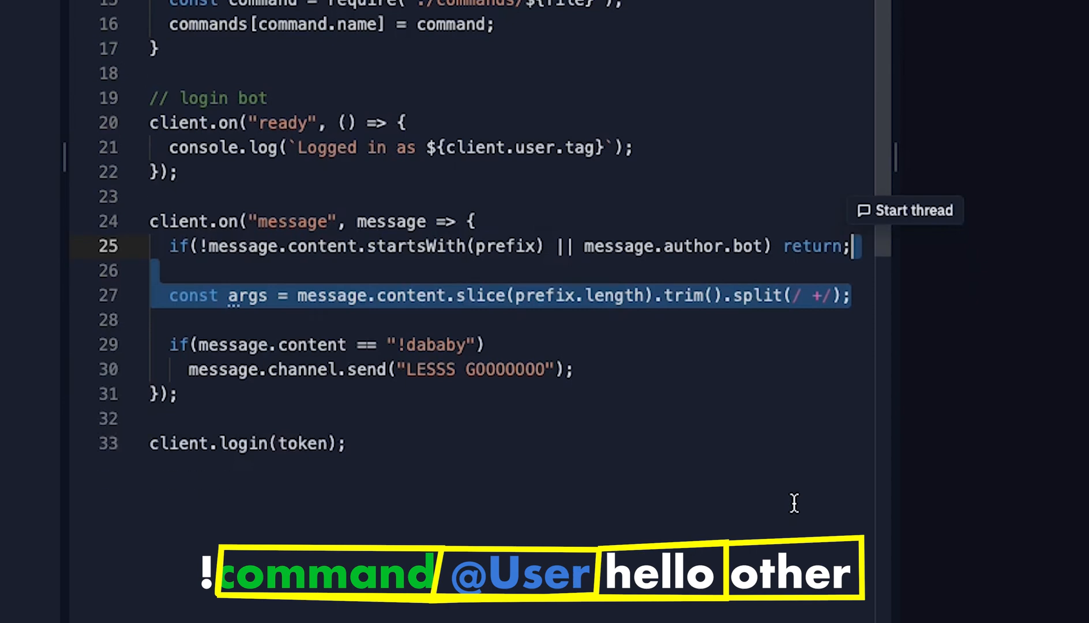
type("const command = args.shift().toLowerCase();")
type("let cmd = commands[command];")
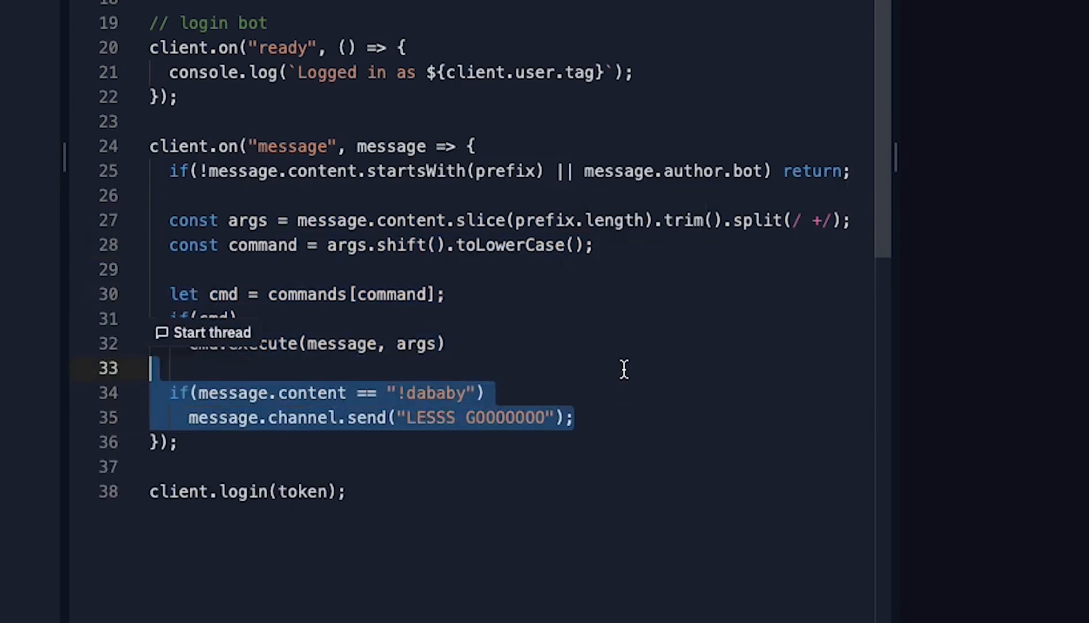
key("Delete")
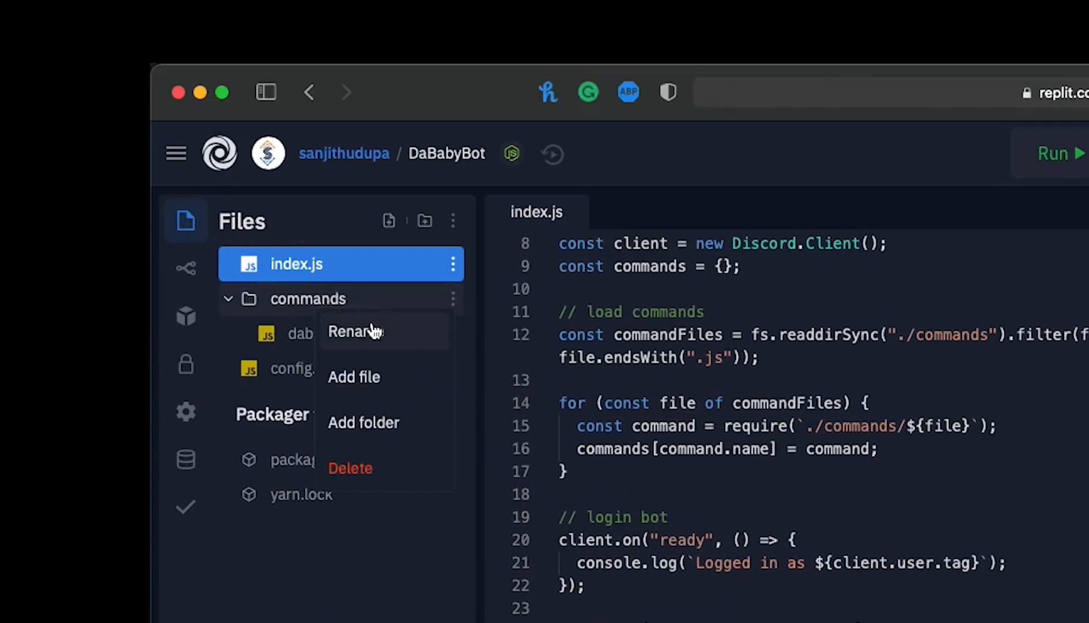
Step: Add help.js to the commands folder and start its module.exports block
left_click(354, 377)
type("help.js")
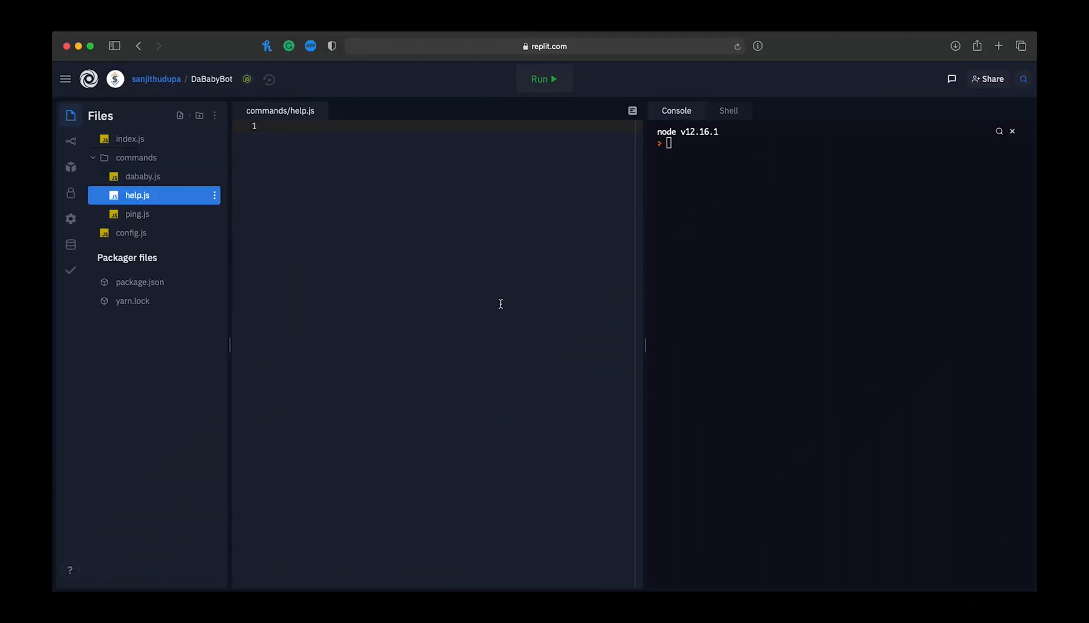
left_click(278, 126)
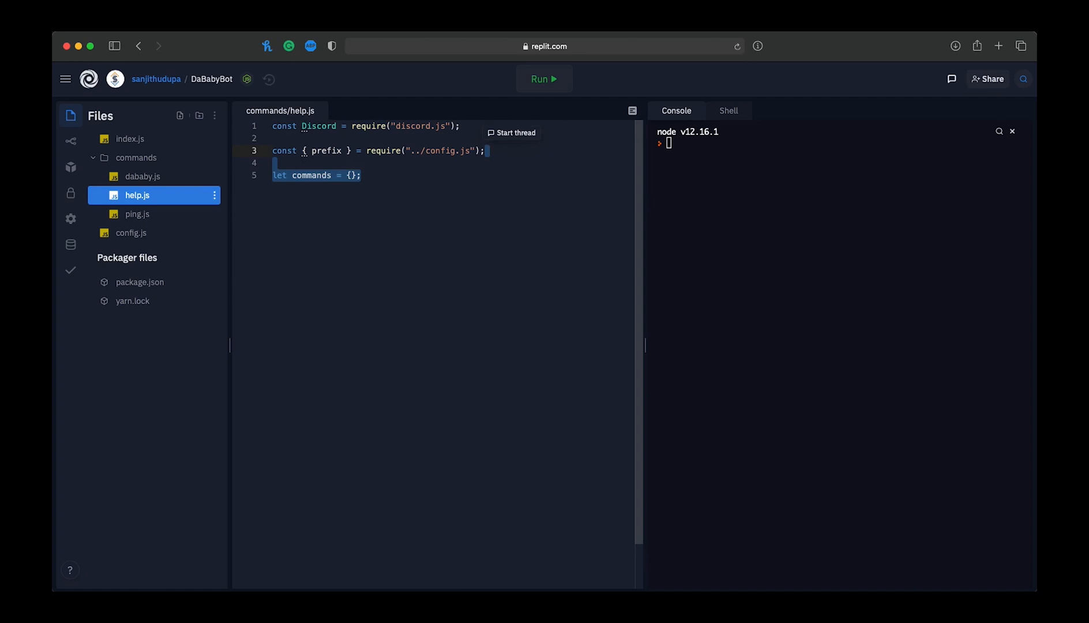
type("module.exports = {")
type("const embed = new Discord.MessageEmbed(")
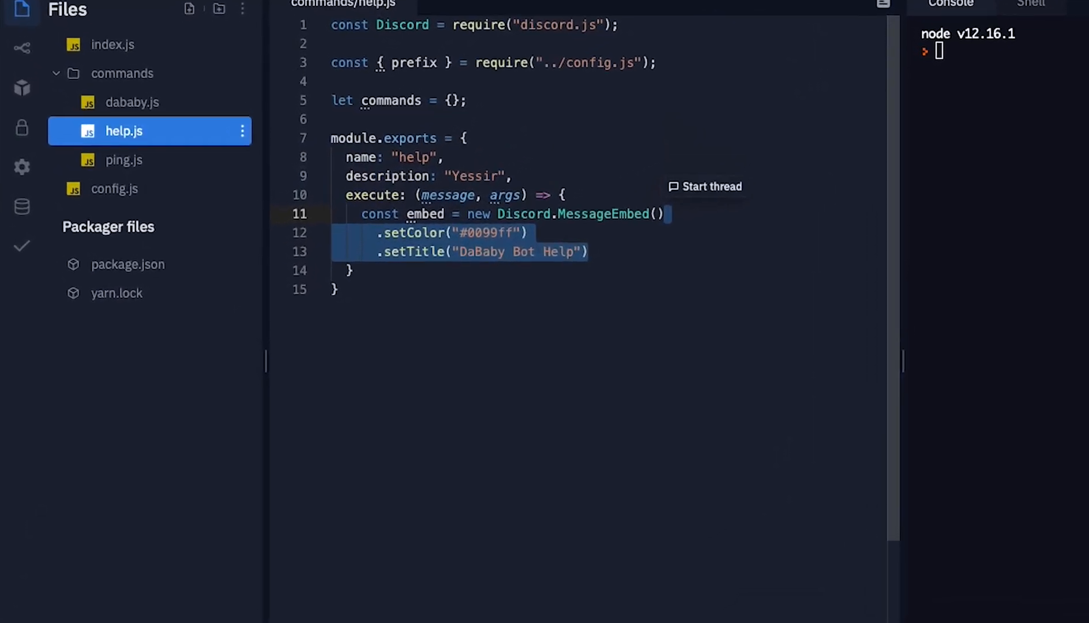
Step: Build the help embed's addFields from each command's name and description
type(".addFields(")
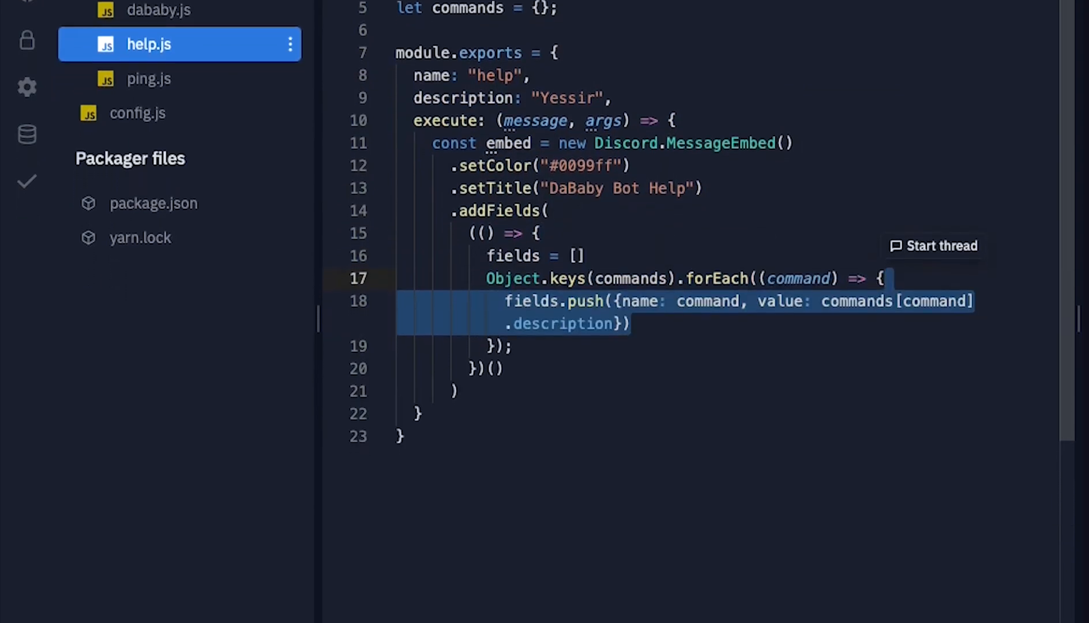
type("return fields;")
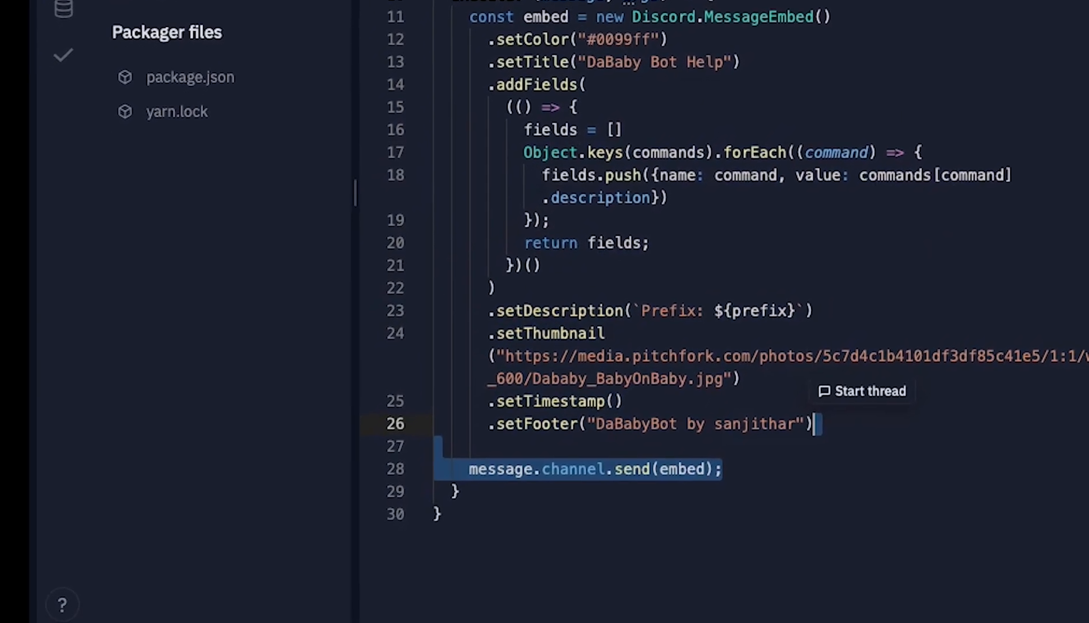
scroll("down", 3)
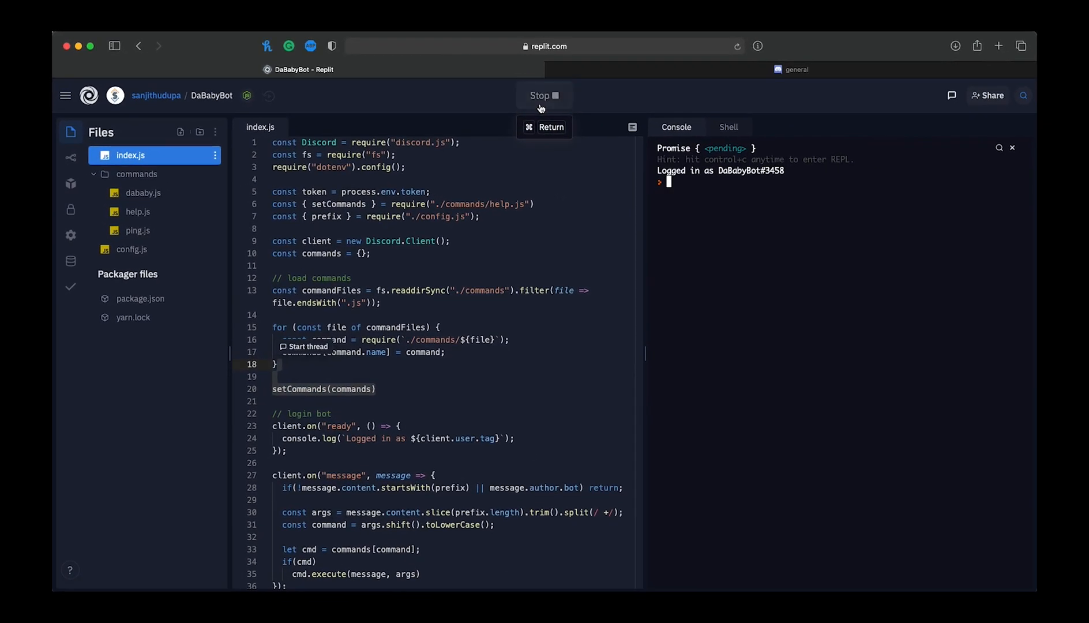
Step: Restart the bot with the new code and type 'LEESS GO' in Discord
left_click(792, 70)
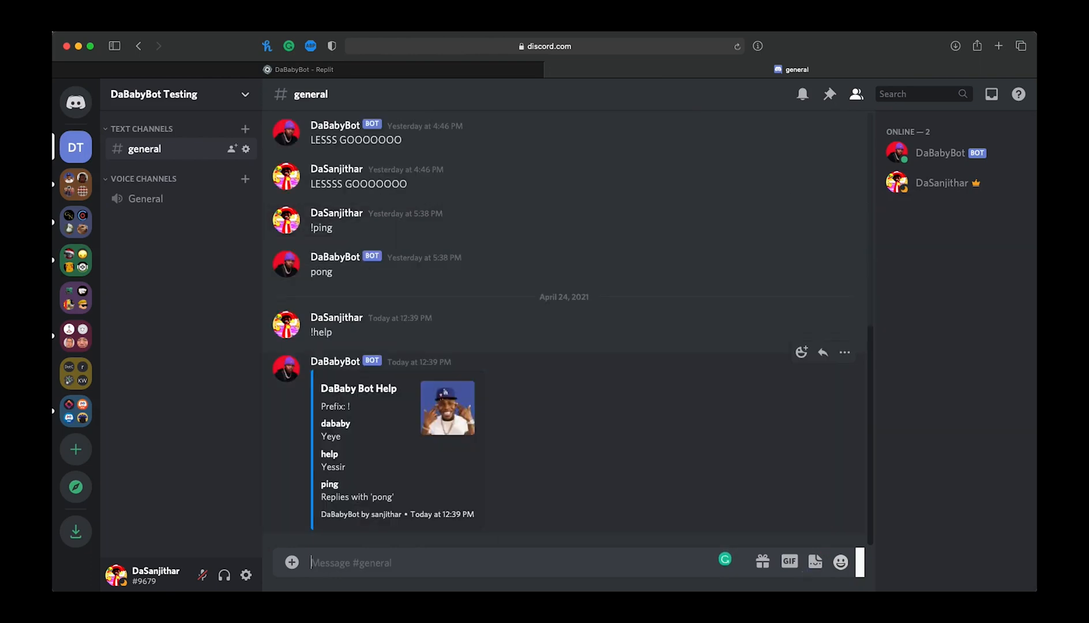
type("LEESS GO")
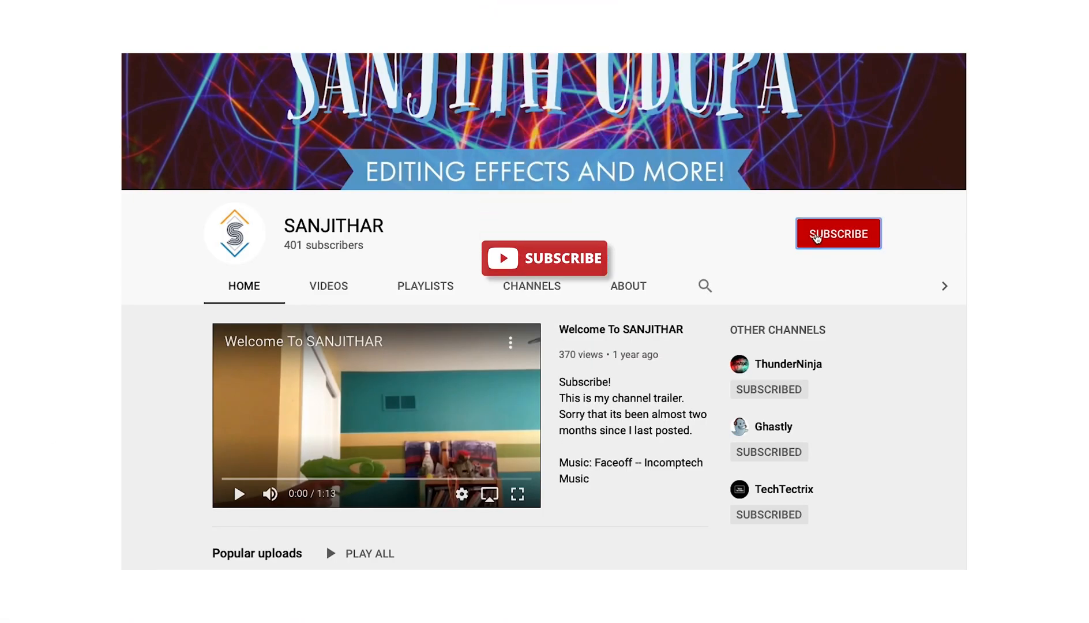
Step: Subscribe to the SANJITHAR YouTube channel
left_click(838, 233)
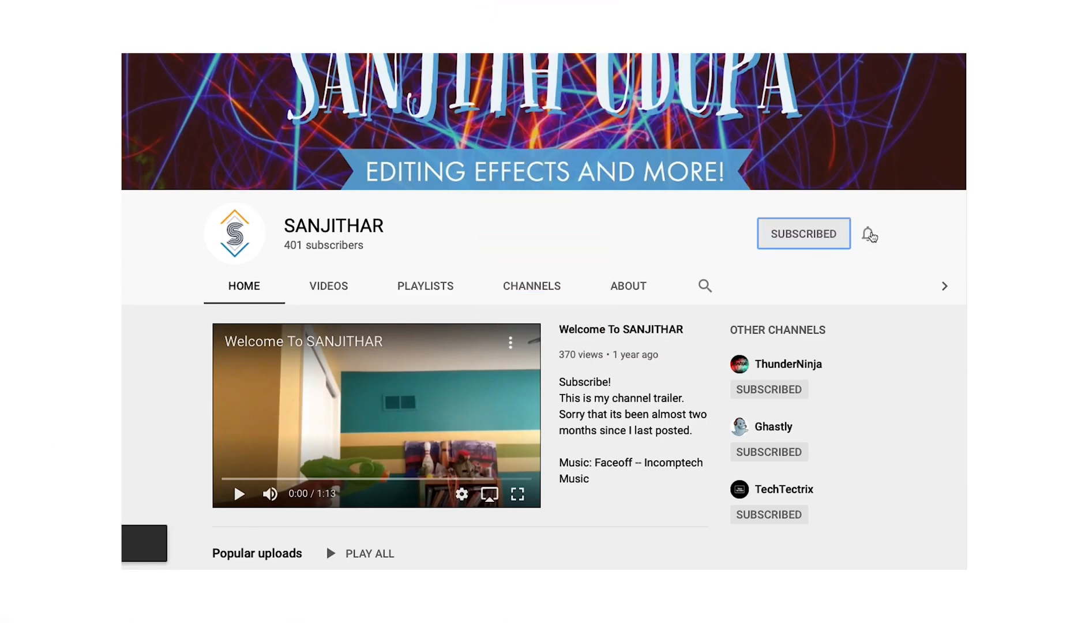